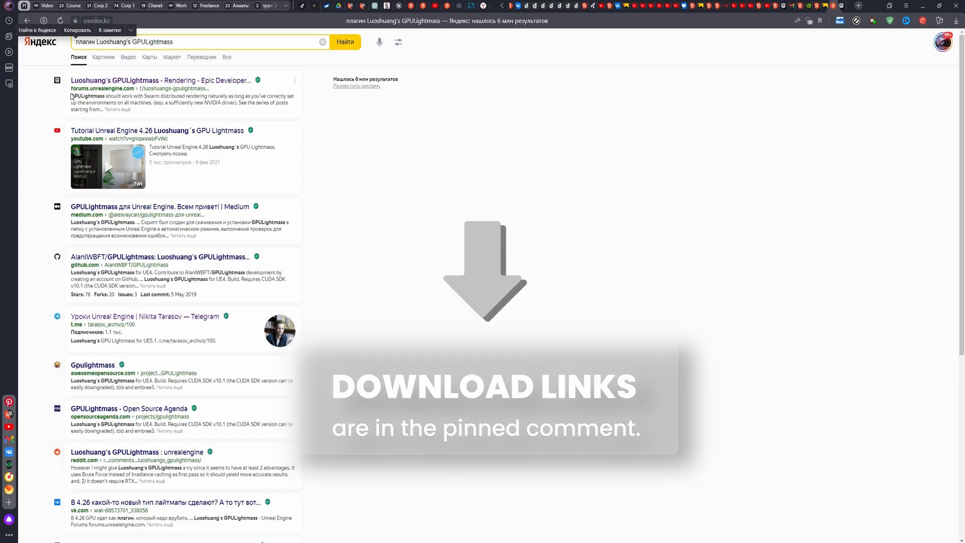
mouse_move(107, 97)
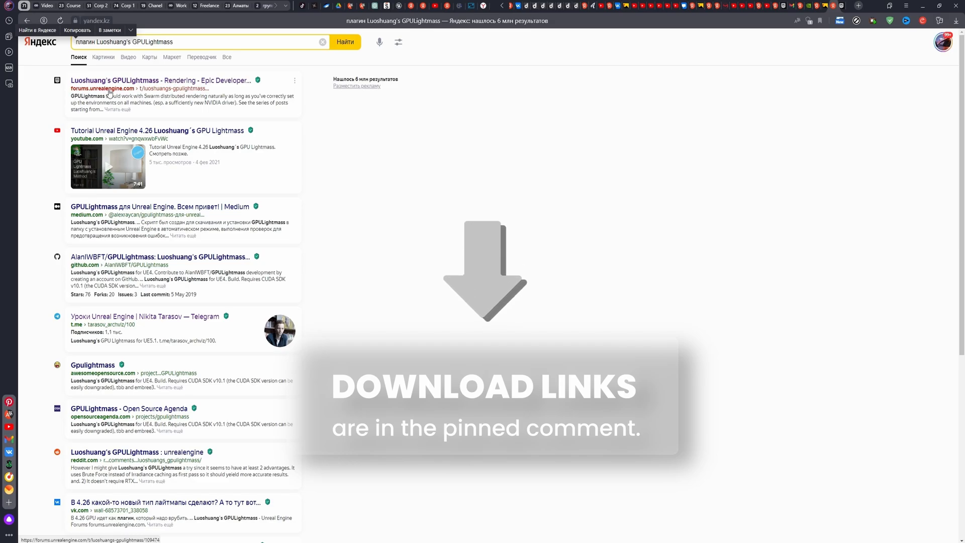
Step: Open the first search result, 'Luoshuang's GPULightmass' thread on forums.unrealengine.com
click(161, 80)
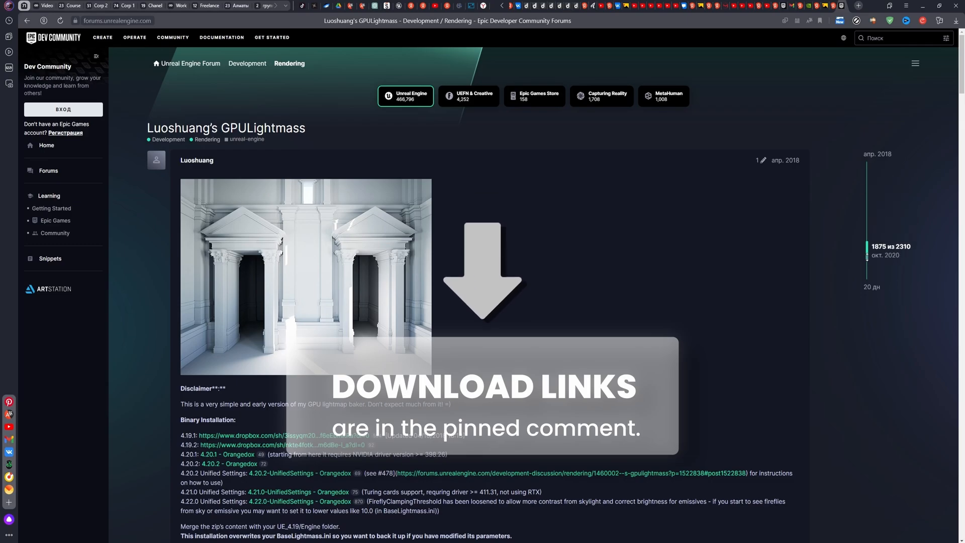
scroll(down, 3)
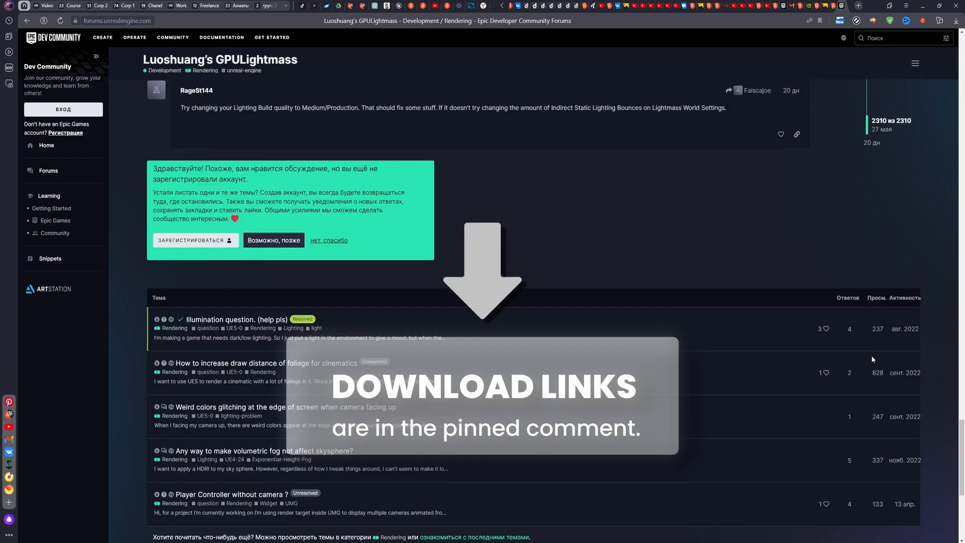
scroll(up, 3)
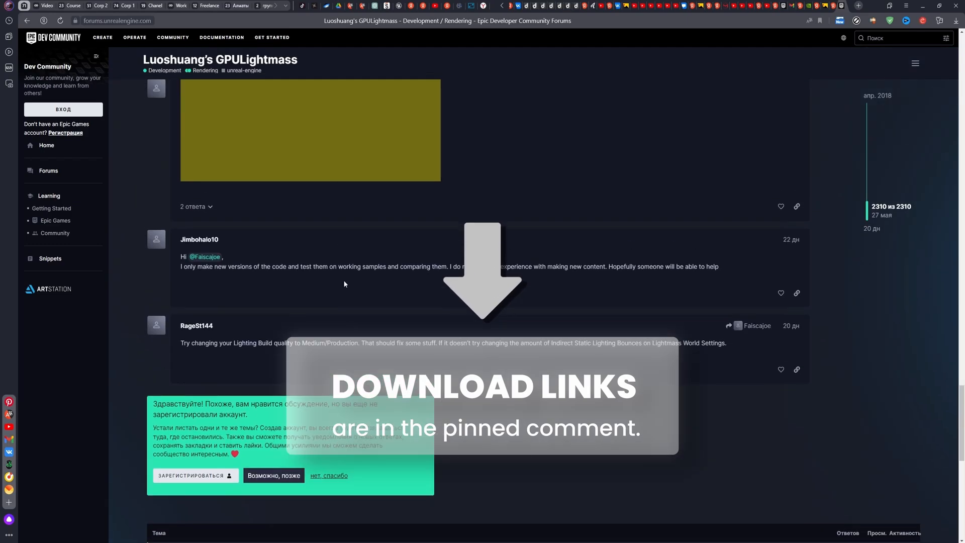
scroll(down, 3)
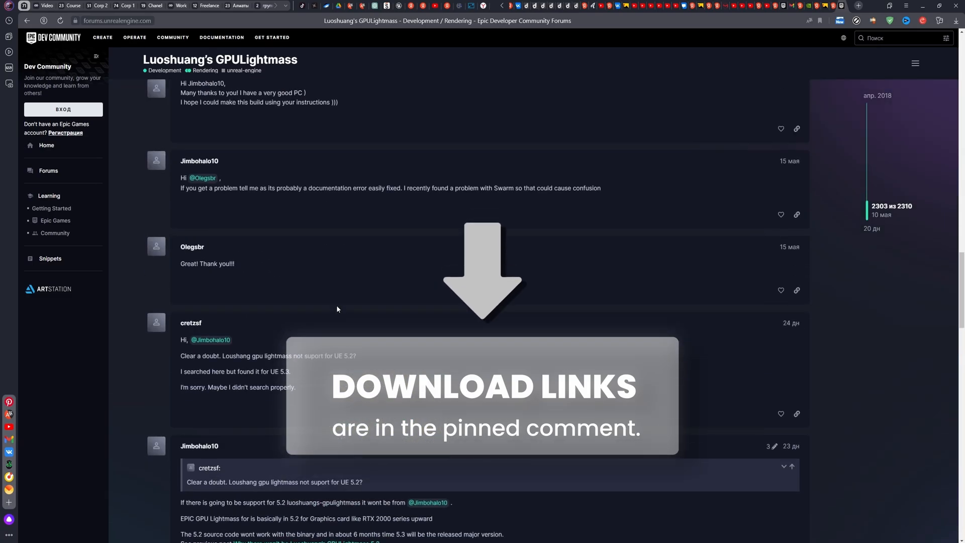
scroll(up, 3)
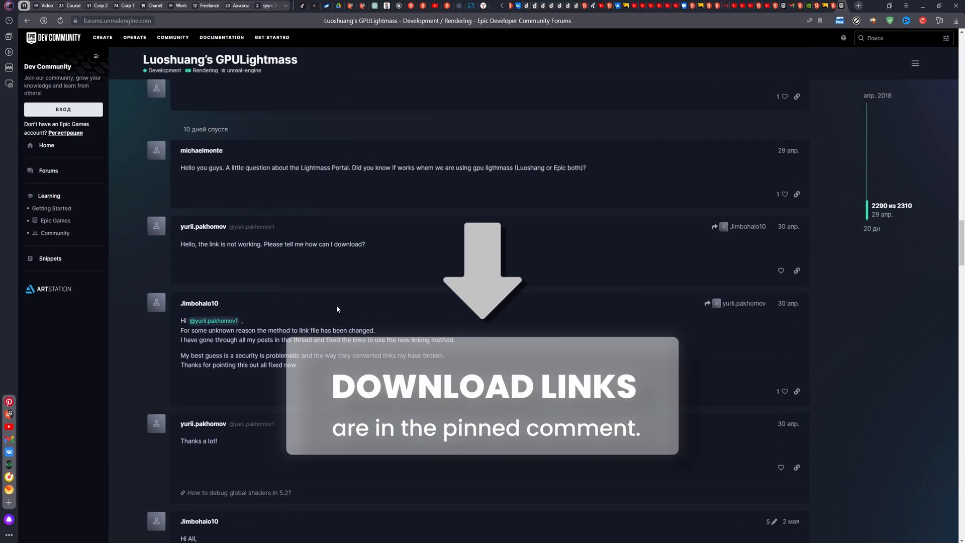
scroll(up, 3)
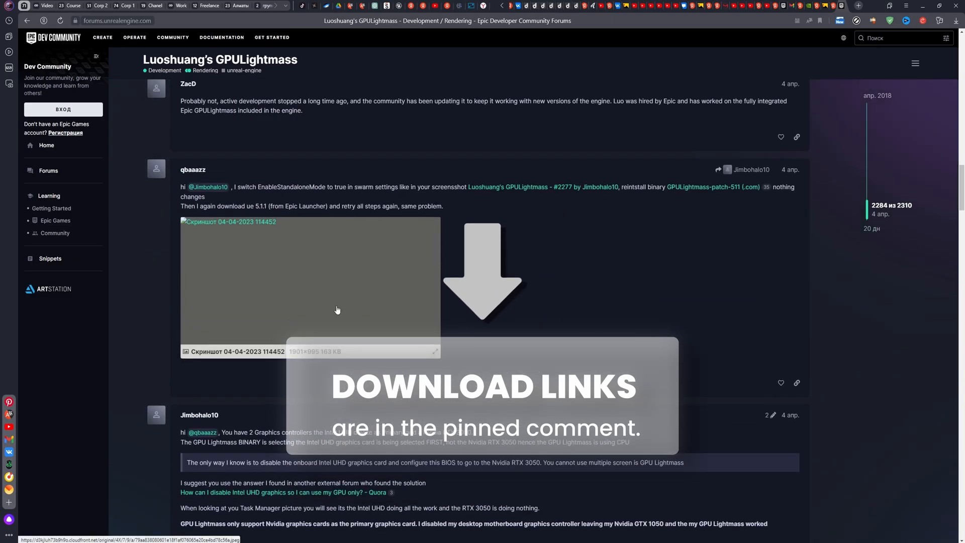
scroll(down, 3)
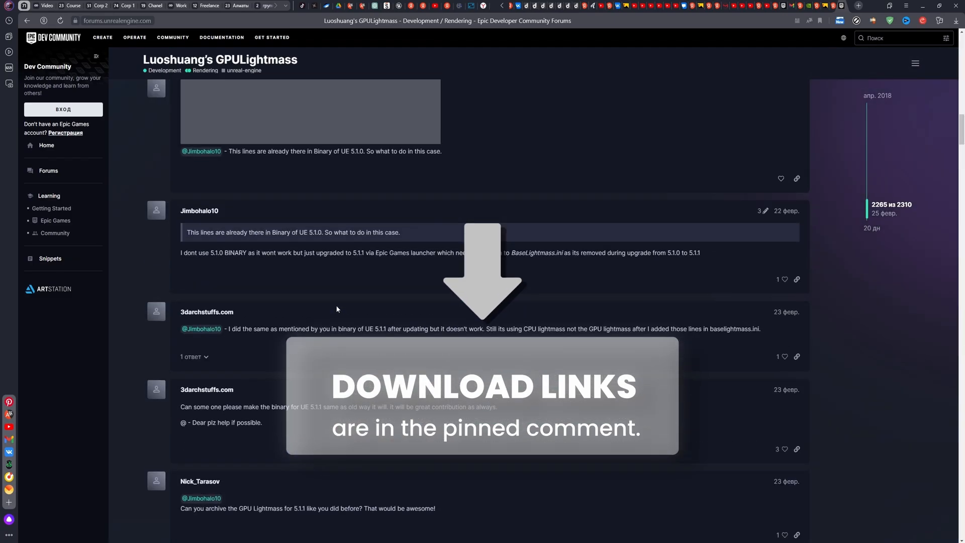
scroll(up, 3)
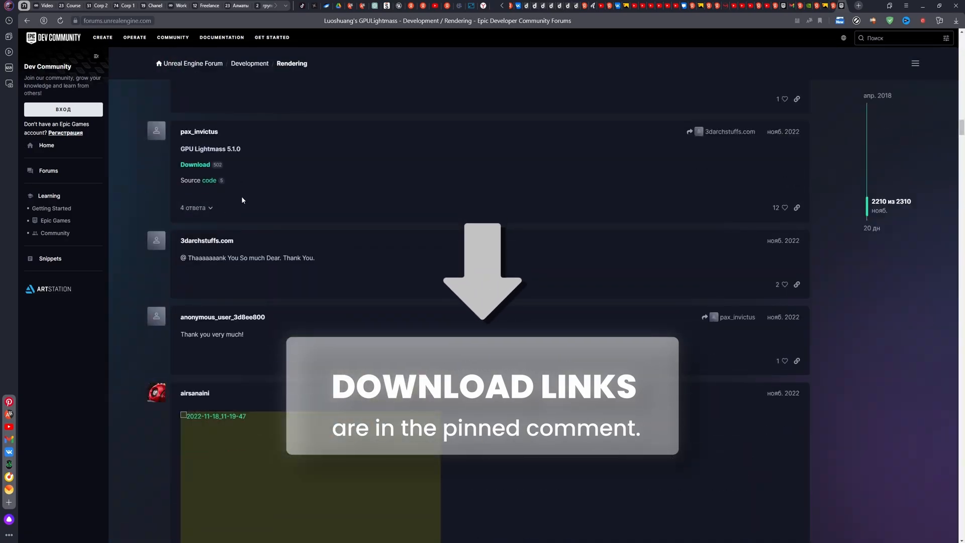
scroll(up, 3)
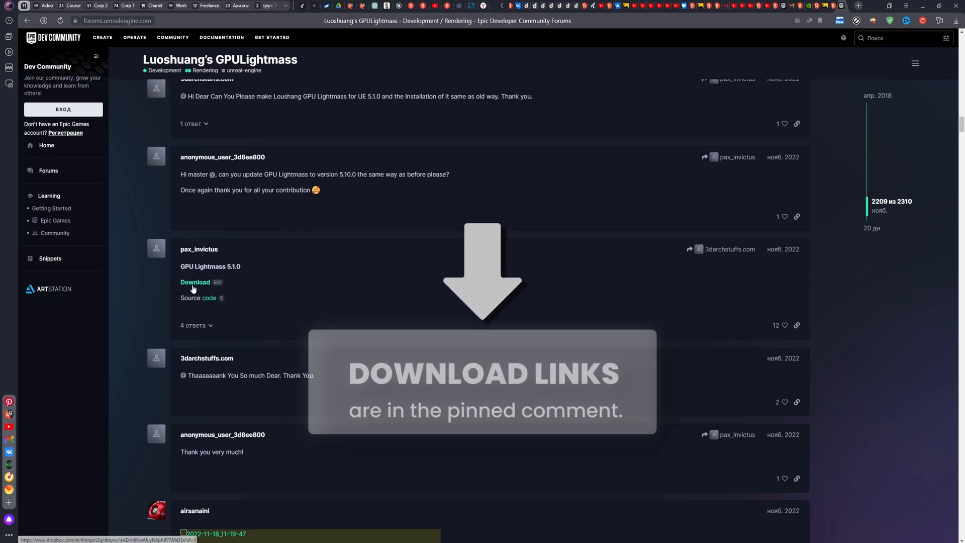
click(196, 282)
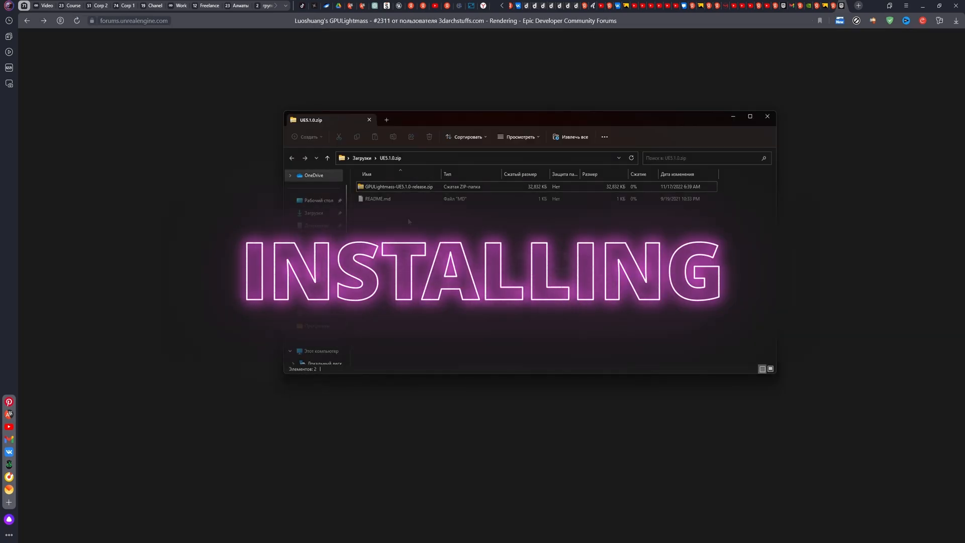
Step: Open the nested GPULightmass-UE5.1.0-release.zip and select its Engine folder
click(399, 186)
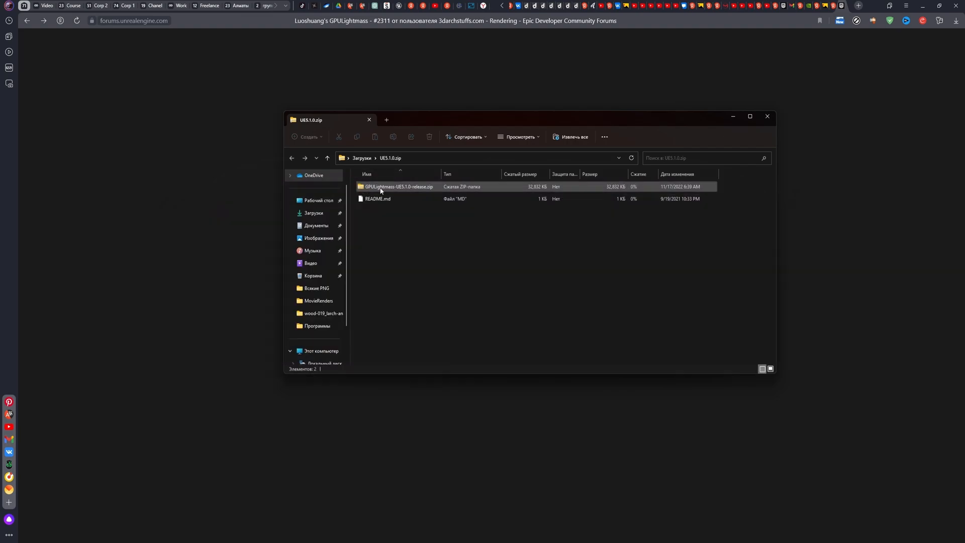
double_click(400, 187)
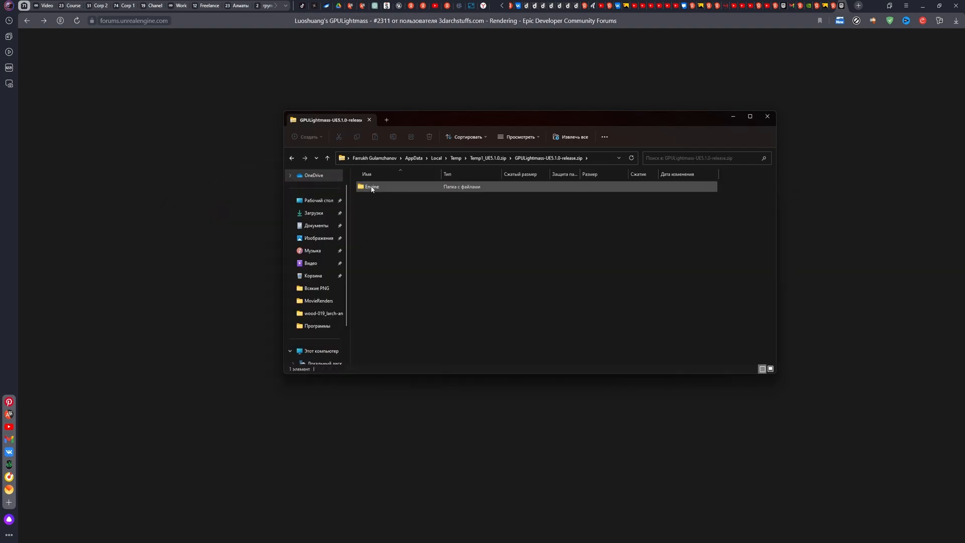
click(371, 187)
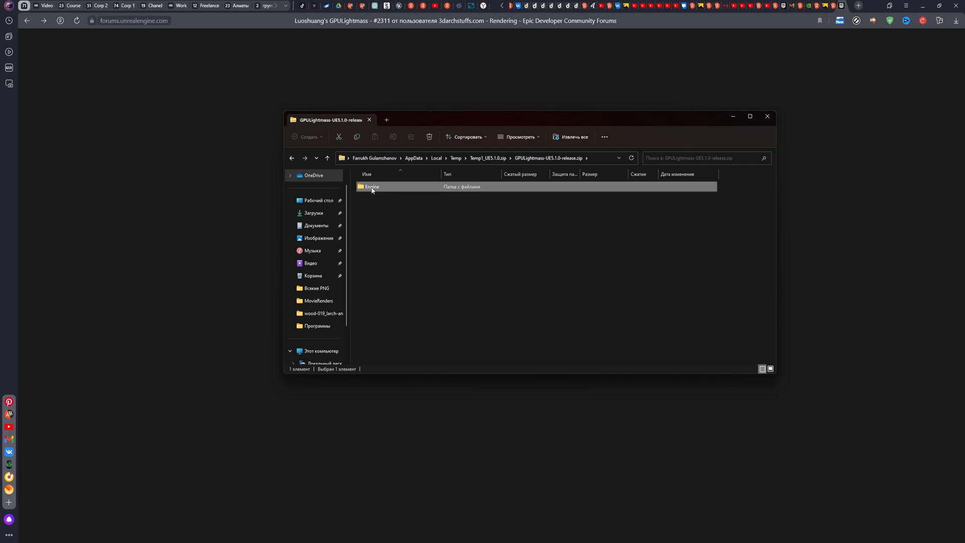
right_click(371, 187)
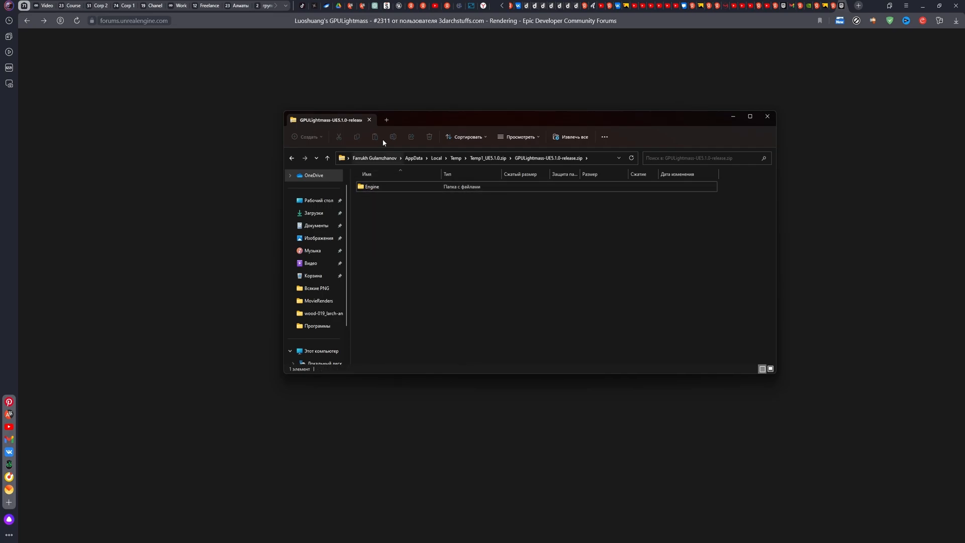
click(372, 187)
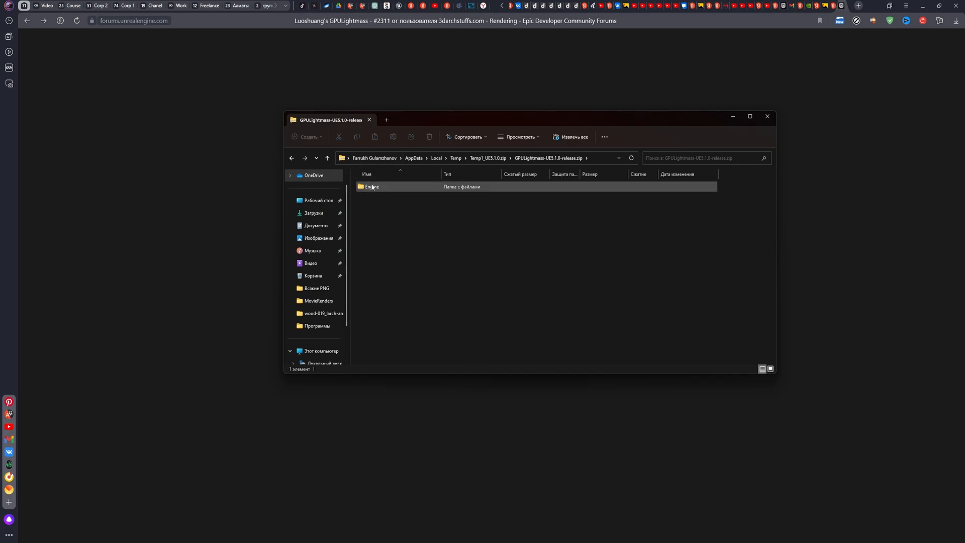
mouse_move(386, 120)
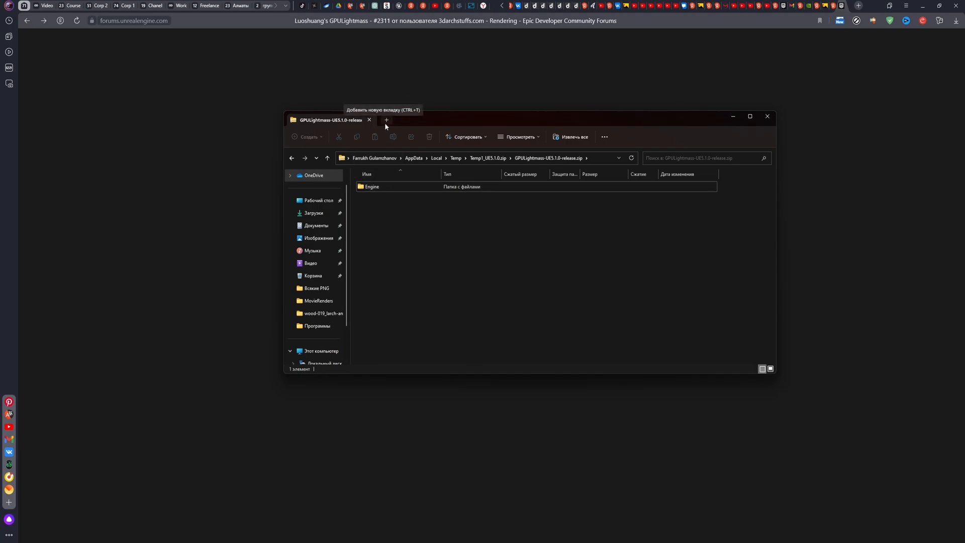
Step: In a second Explorer view, go to Program Files\Epic Games\UE_5.1 and select Engine
click(386, 120)
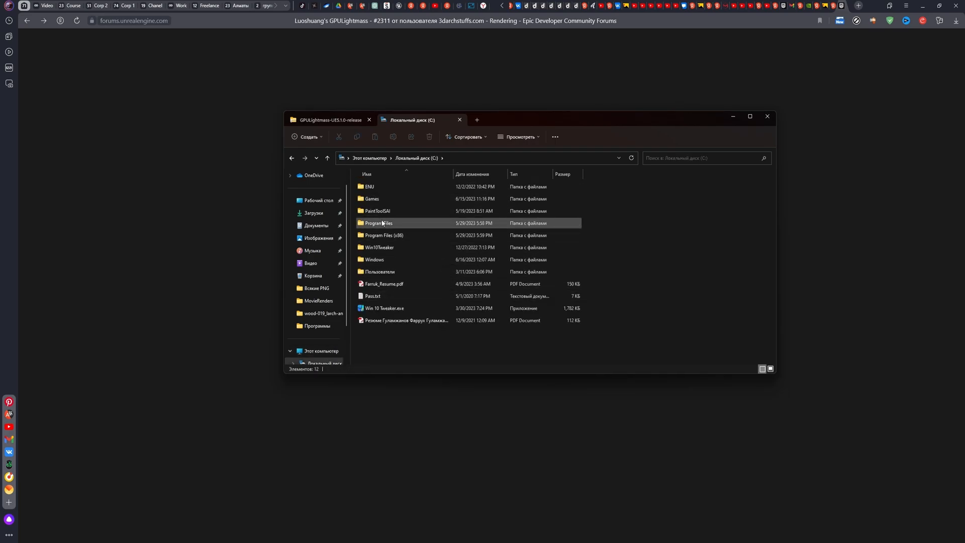
double_click(379, 223)
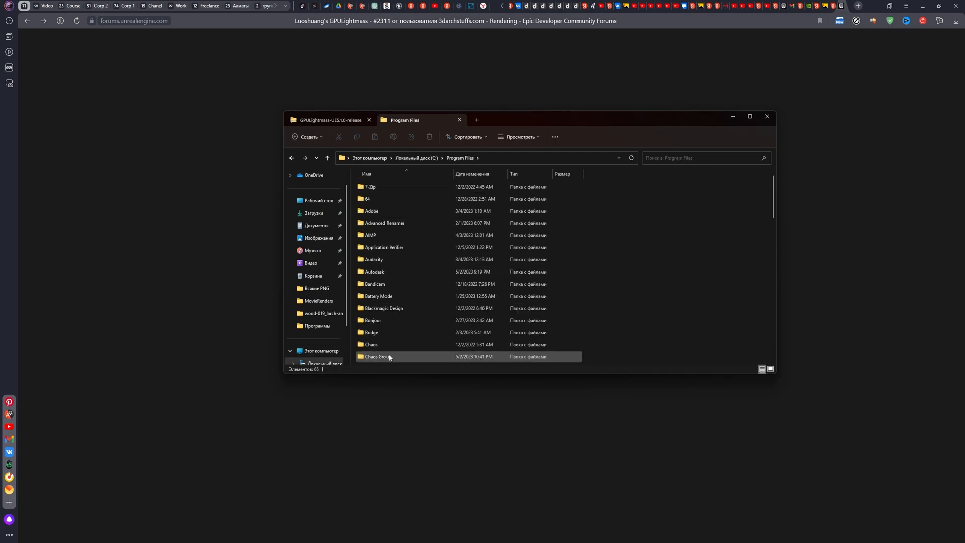
scroll(down, 3)
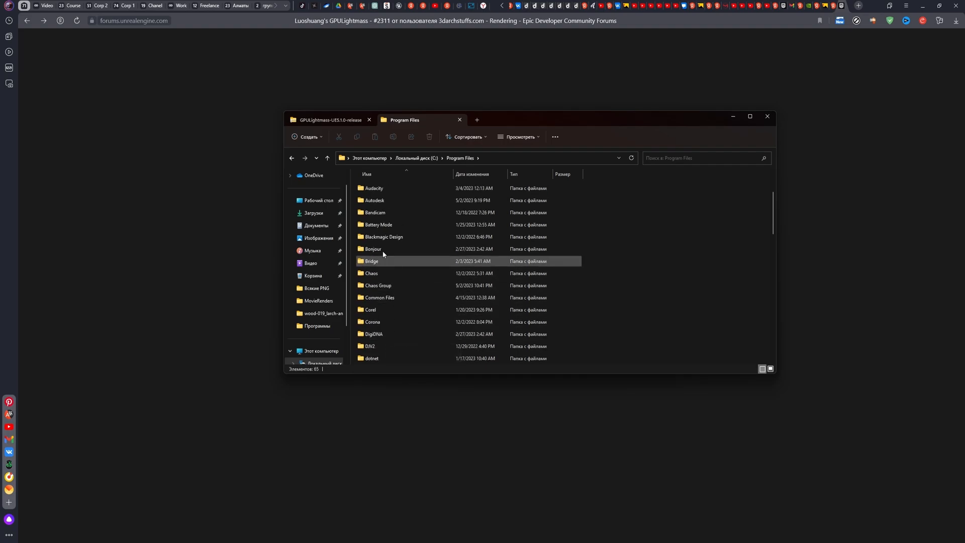
scroll(down, 3)
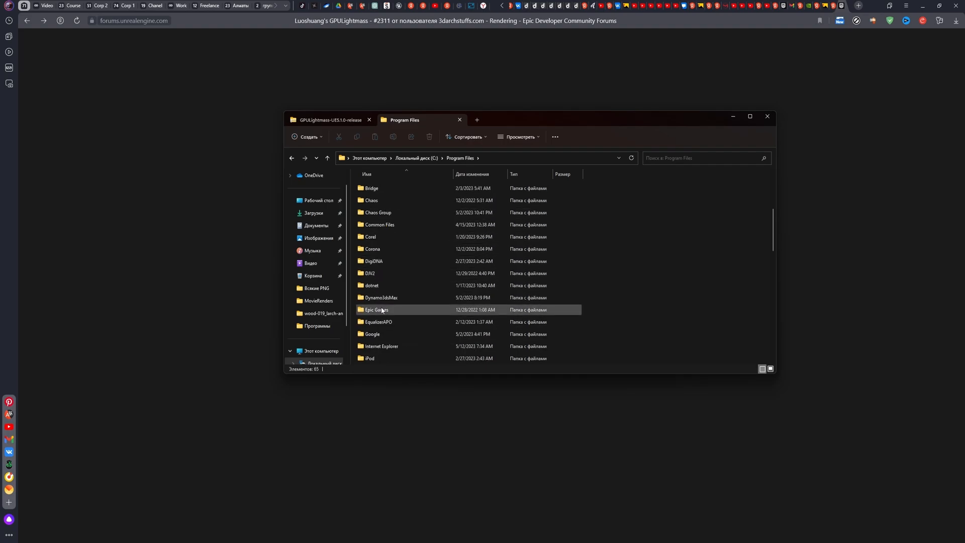
double_click(376, 309)
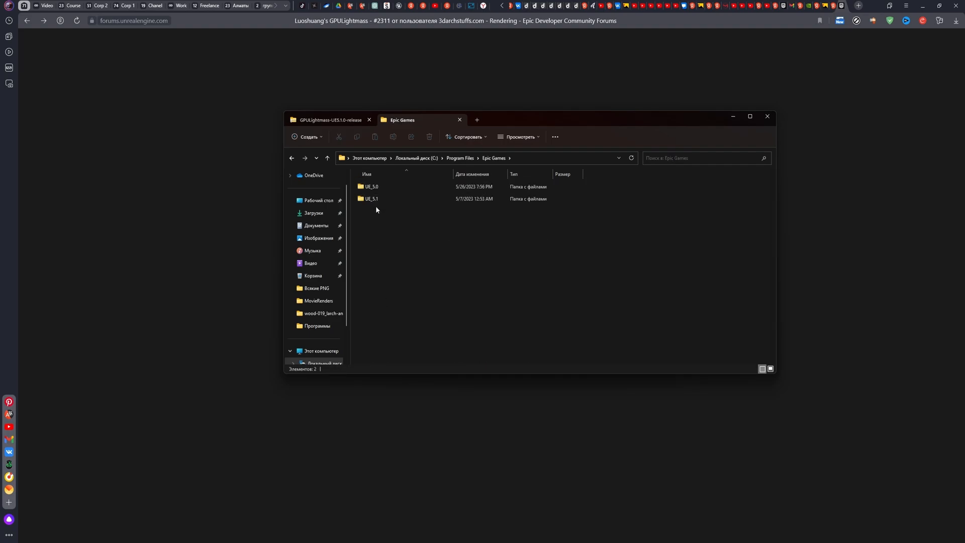
double_click(371, 198)
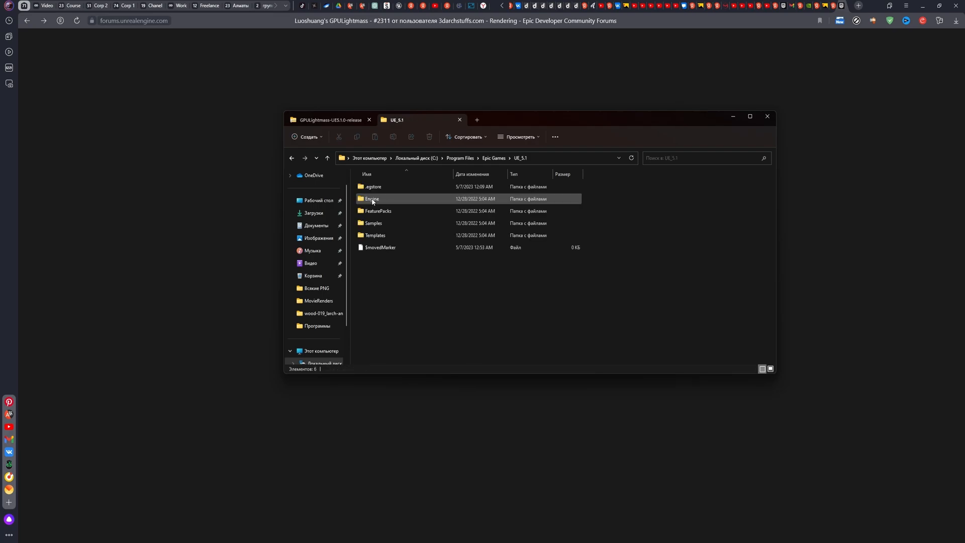
click(371, 198)
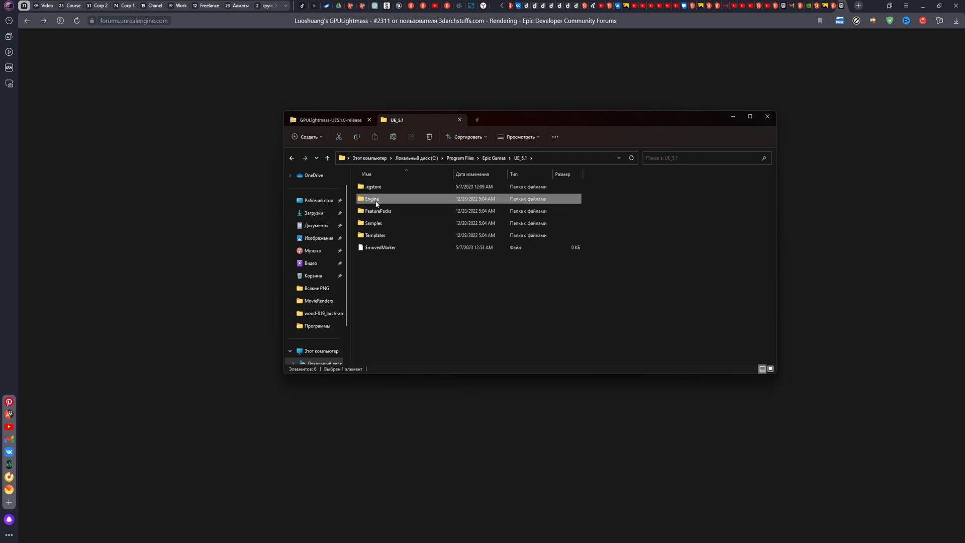
mouse_move(331, 120)
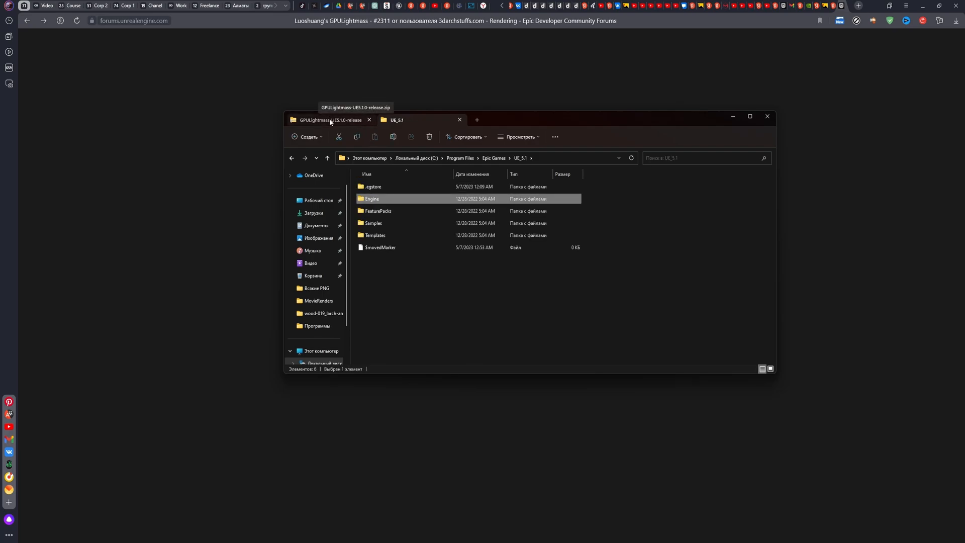
click(329, 120)
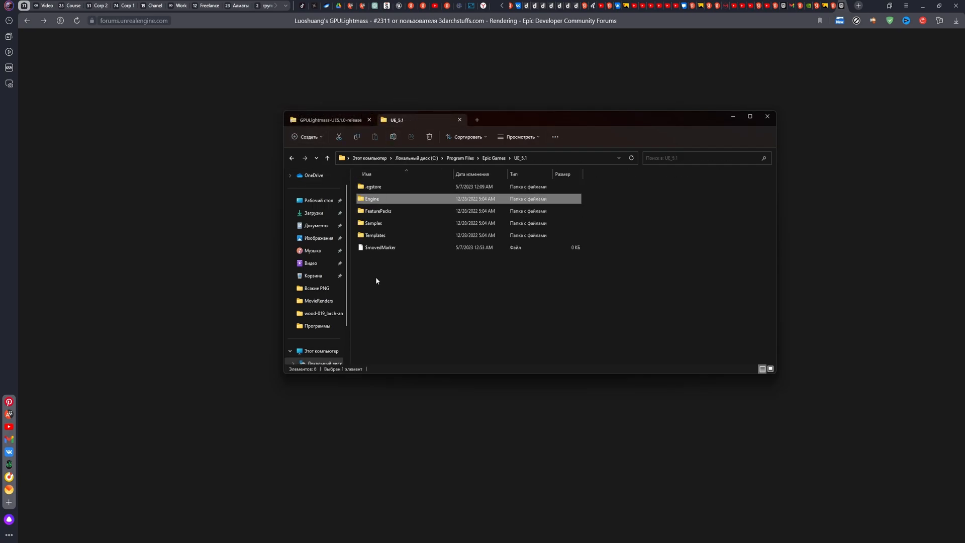
click(382, 247)
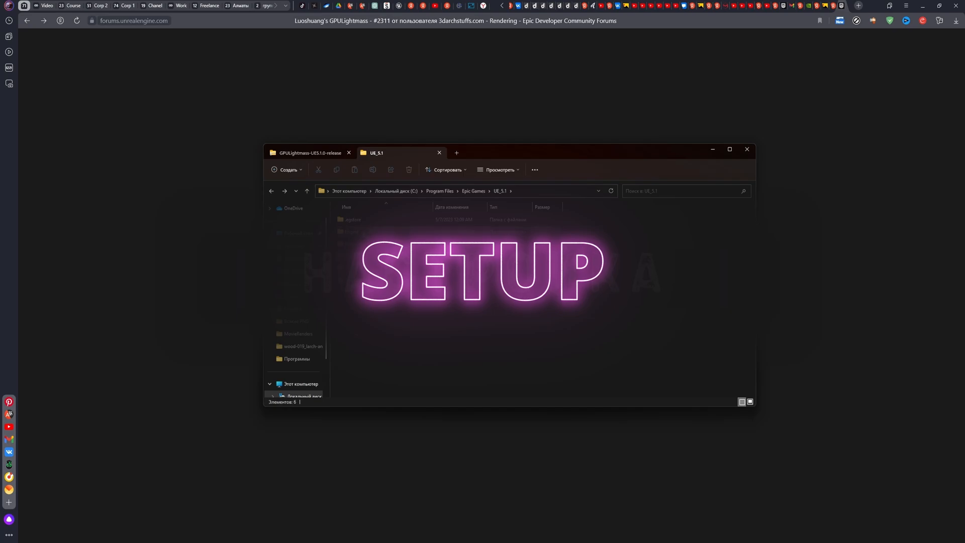
Step: Go into Engine\Config and open BaseLightmass.ini in Notepad
double_click(352, 231)
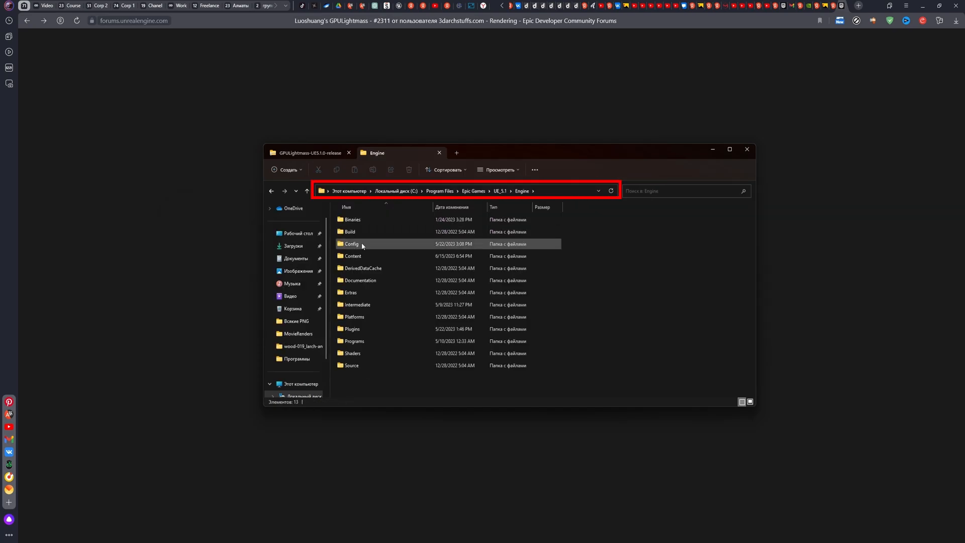
double_click(352, 243)
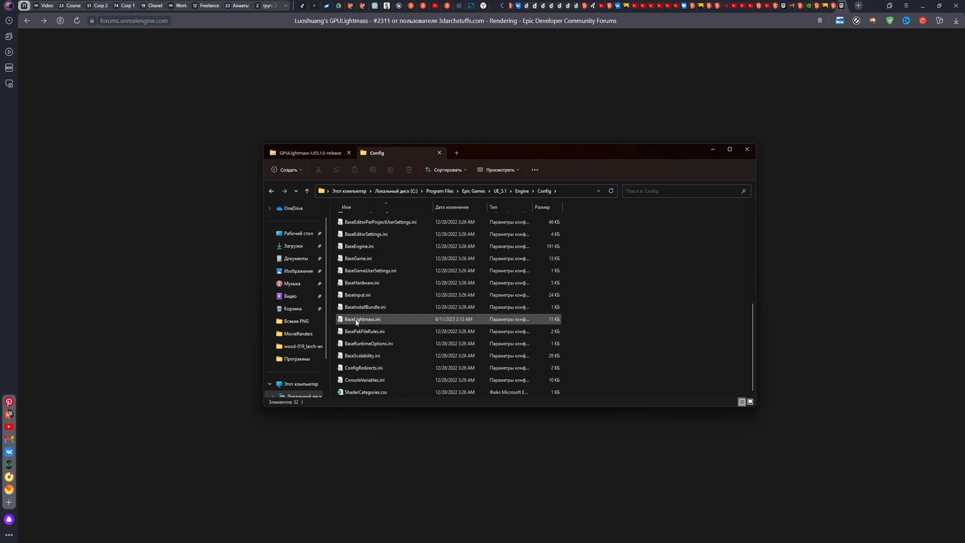
mouse_move(372, 323)
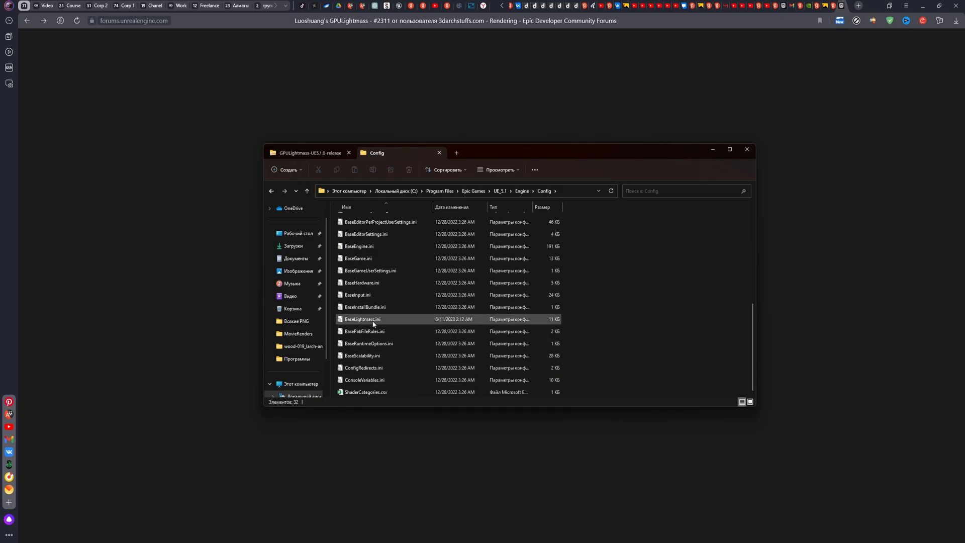
double_click(362, 319)
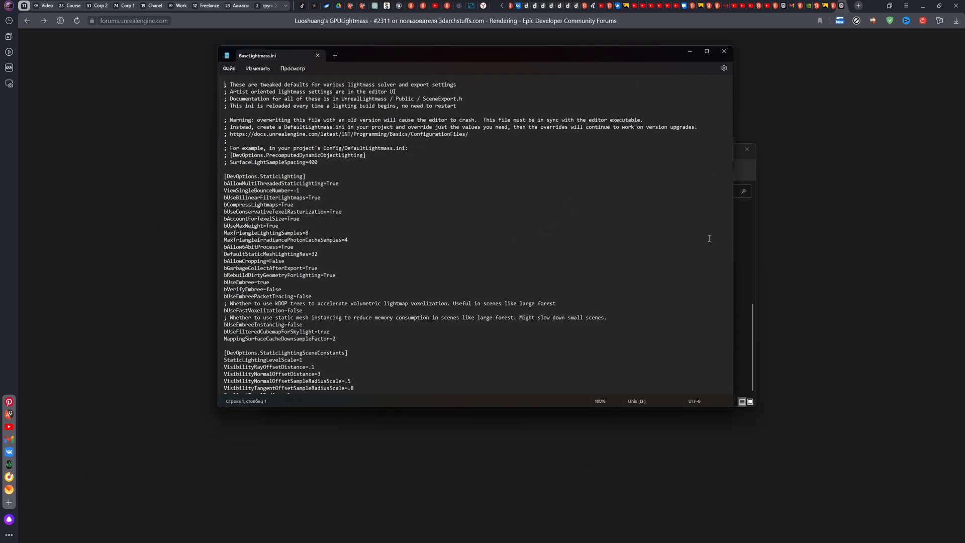
scroll(down, 3)
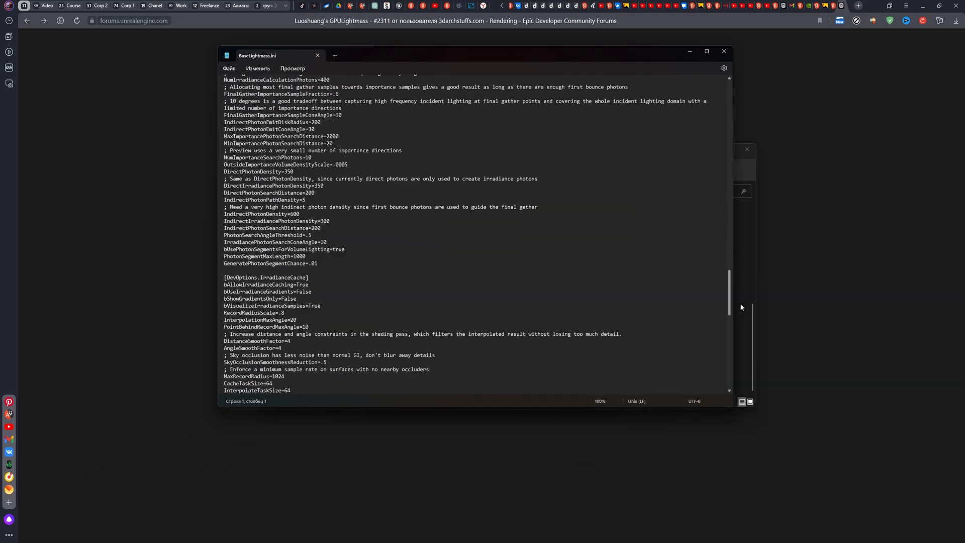
scroll(down, 3)
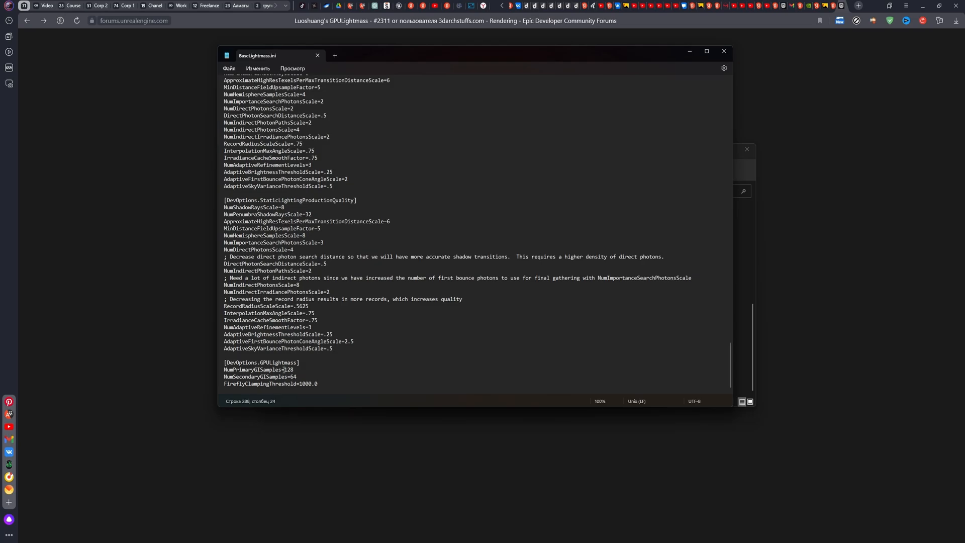
double_click(288, 370)
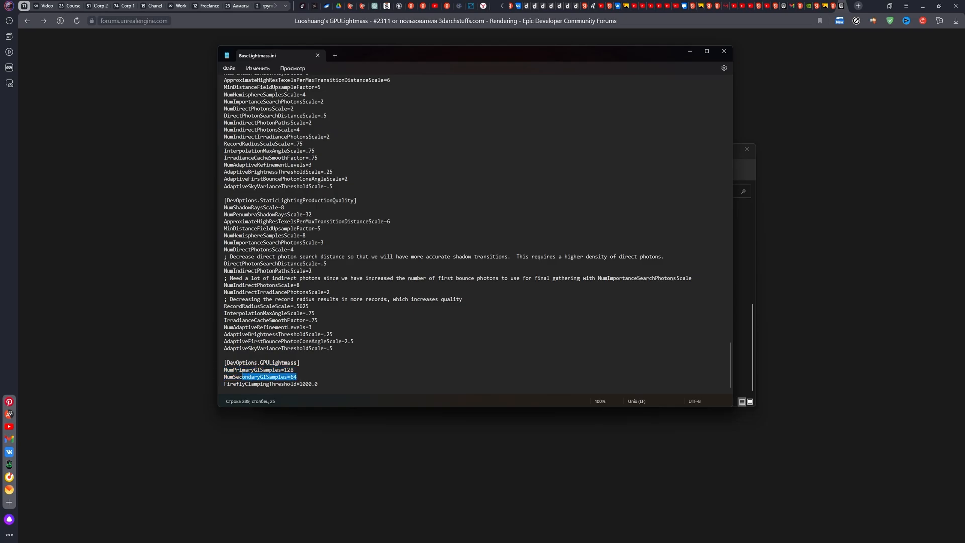
click(286, 369)
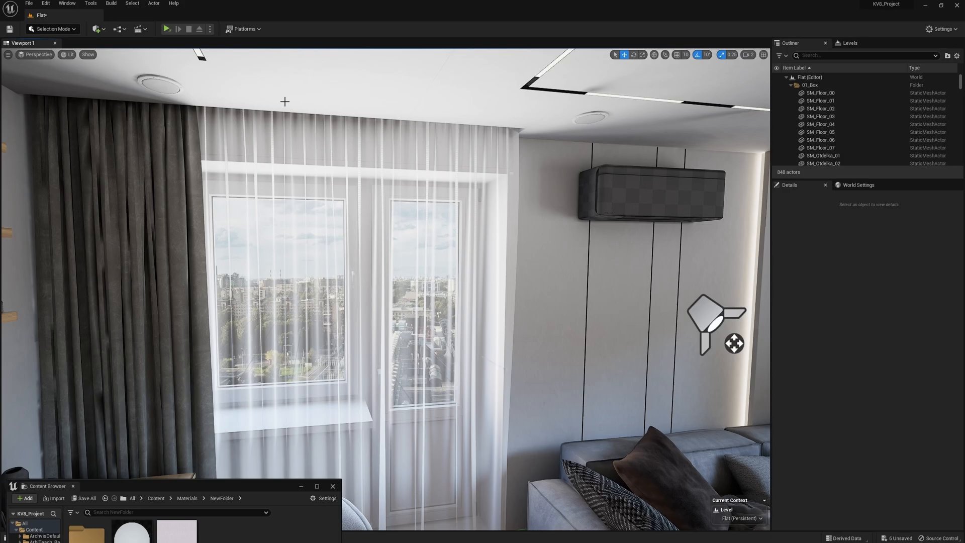
Step: Run Build Lighting Only from the Build menu for the Flat level
click(91, 4)
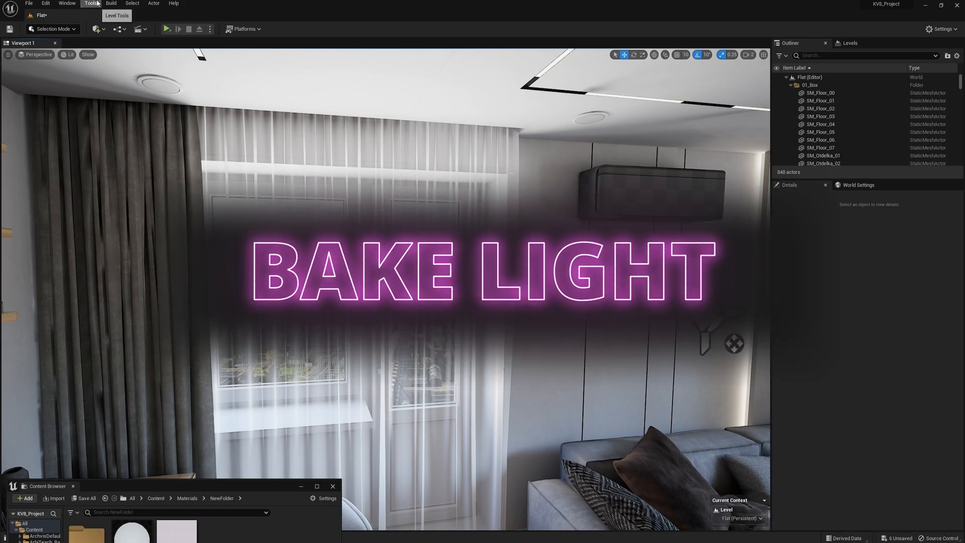
click(111, 3)
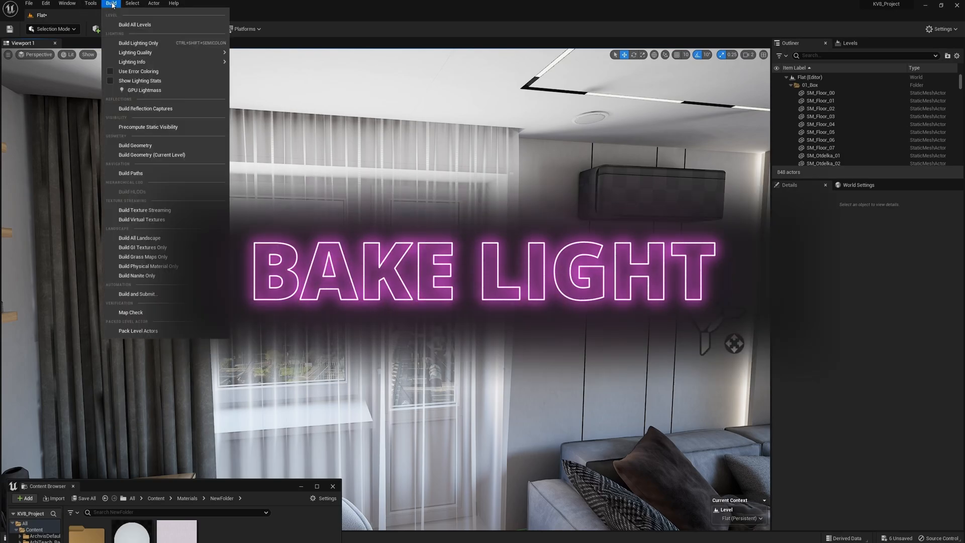
mouse_move(138, 43)
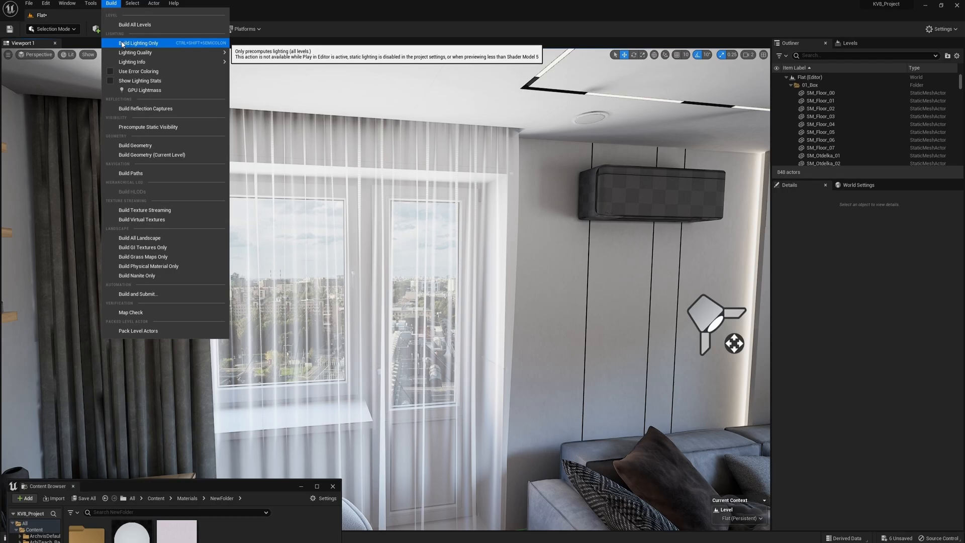
click(138, 42)
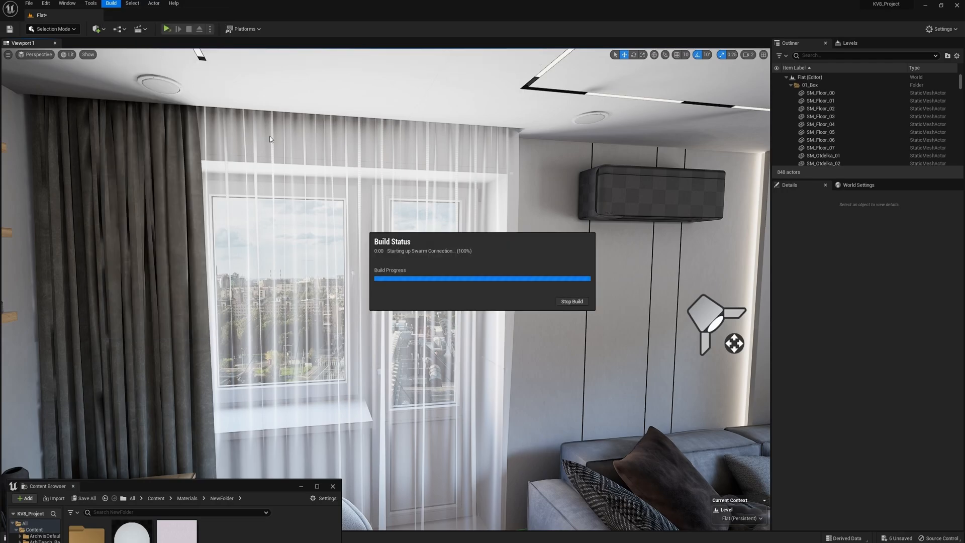
mouse_move(864, 512)
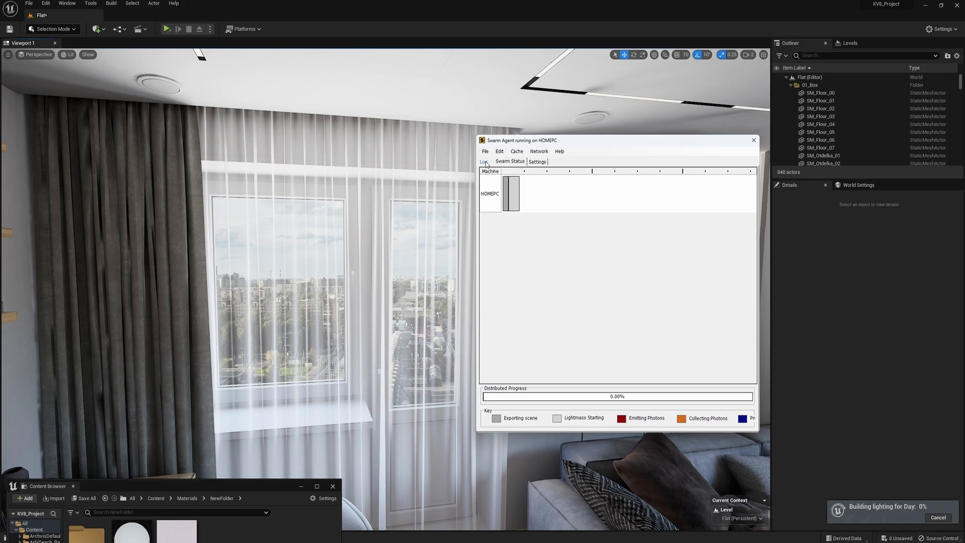
Step: Show the Swarm Agent's Log tab to follow the Day lighting build
click(483, 162)
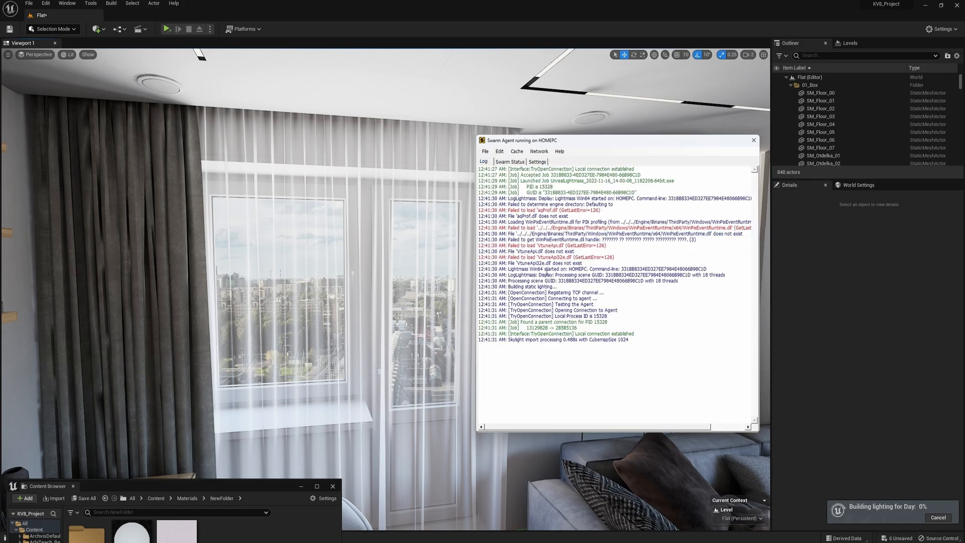